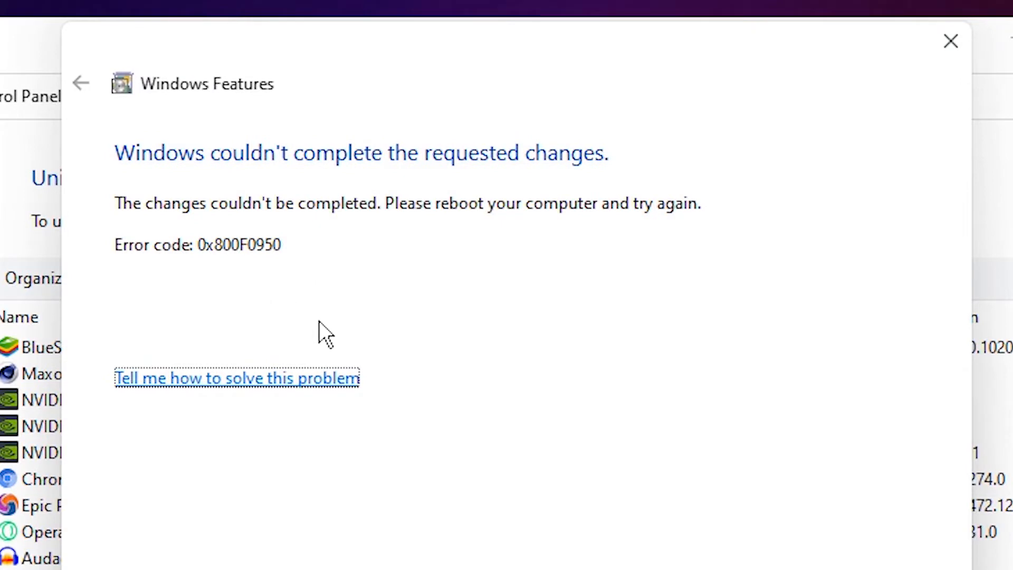
pyautogui.moveTo(251, 265)
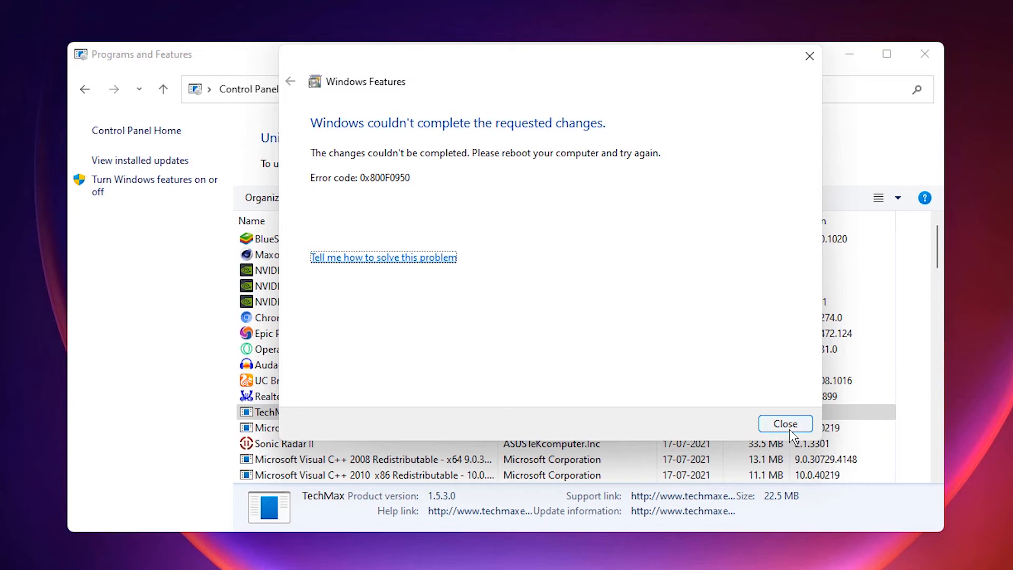
# Close the Windows Features 0x800F0950 failed-changes error dialog
pyautogui.click(786, 423)
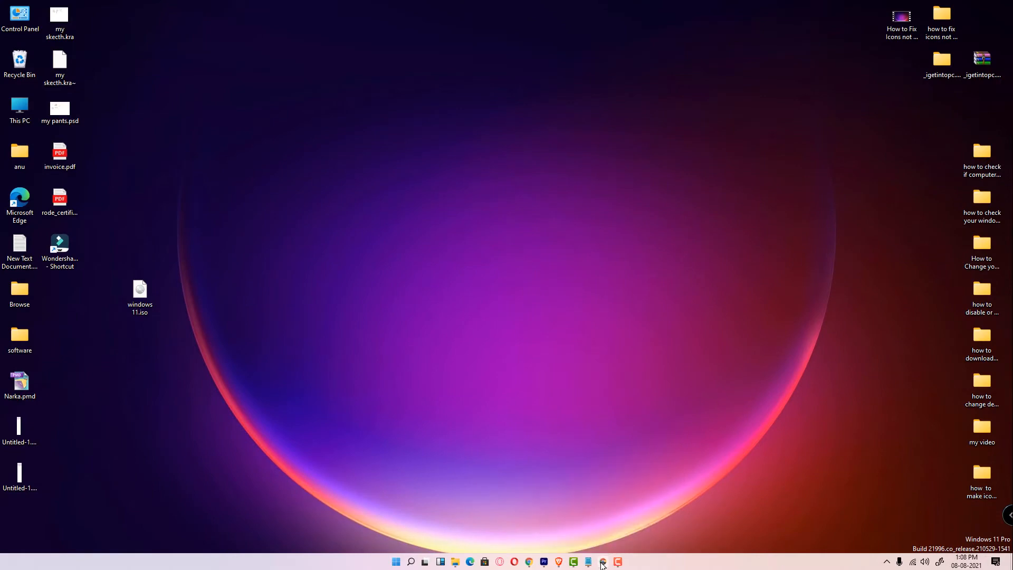
# Download MediaCreationTool21H1.exe from Microsoft's Windows 10 download page and show all downloads
pyautogui.click(603, 562)
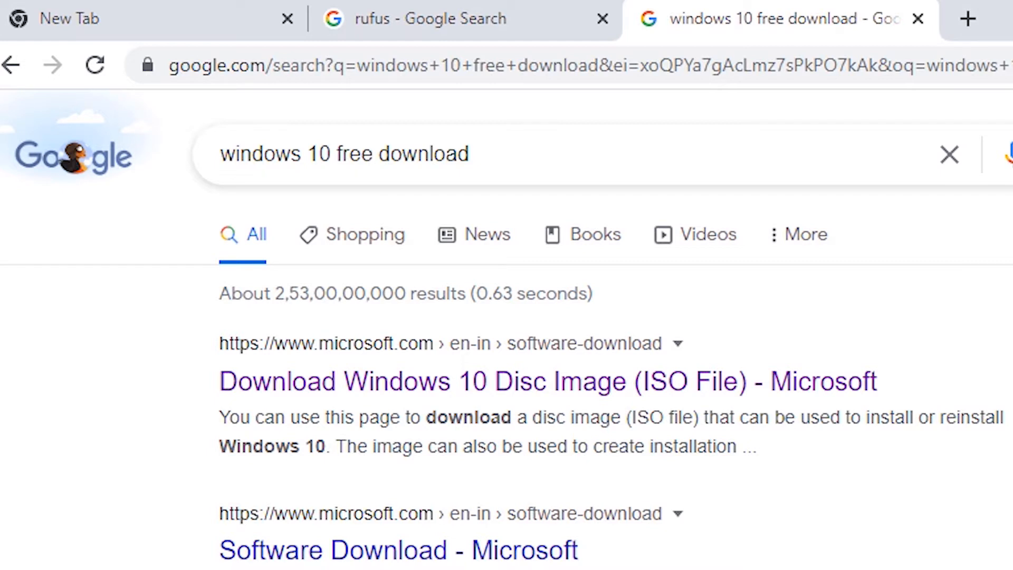
pyautogui.moveTo(627, 397)
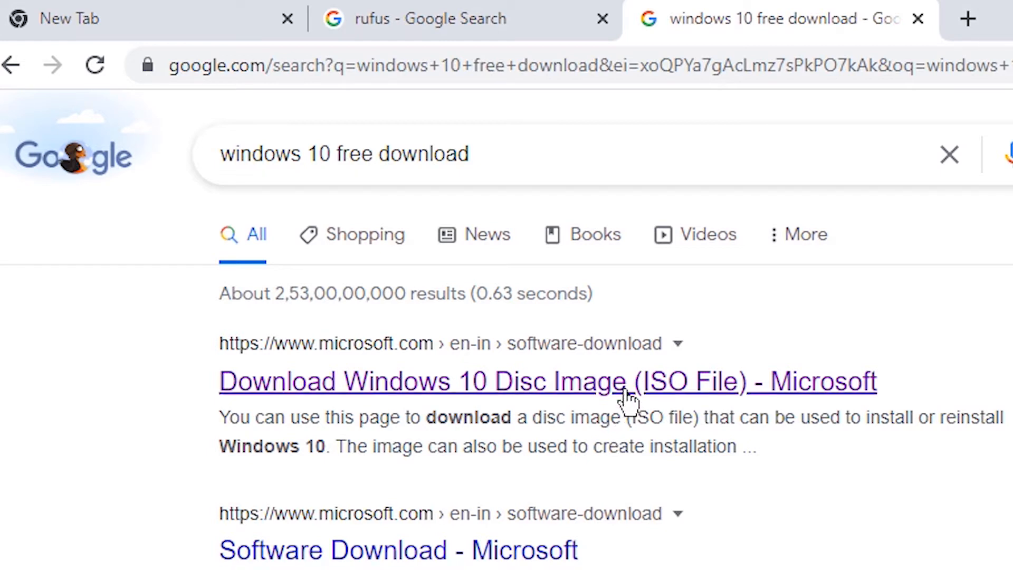
pyautogui.click(548, 380)
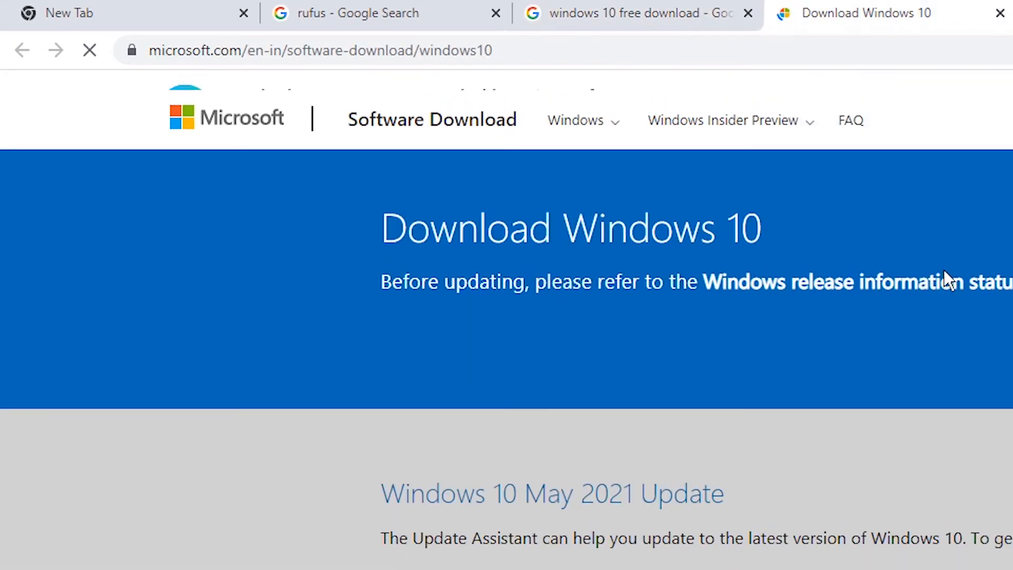
pyautogui.scroll(-3)
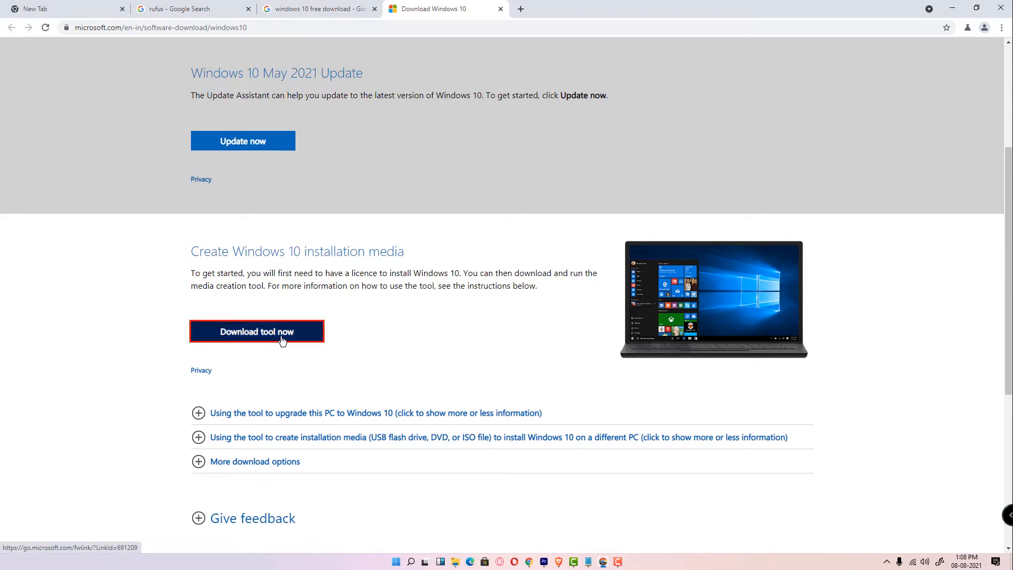
pyautogui.click(257, 332)
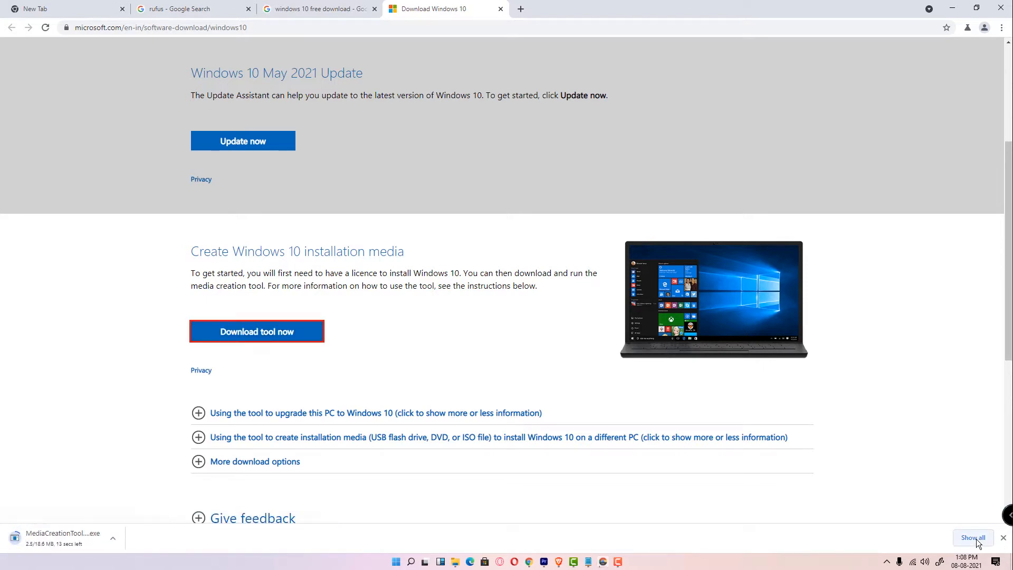
pyautogui.click(973, 537)
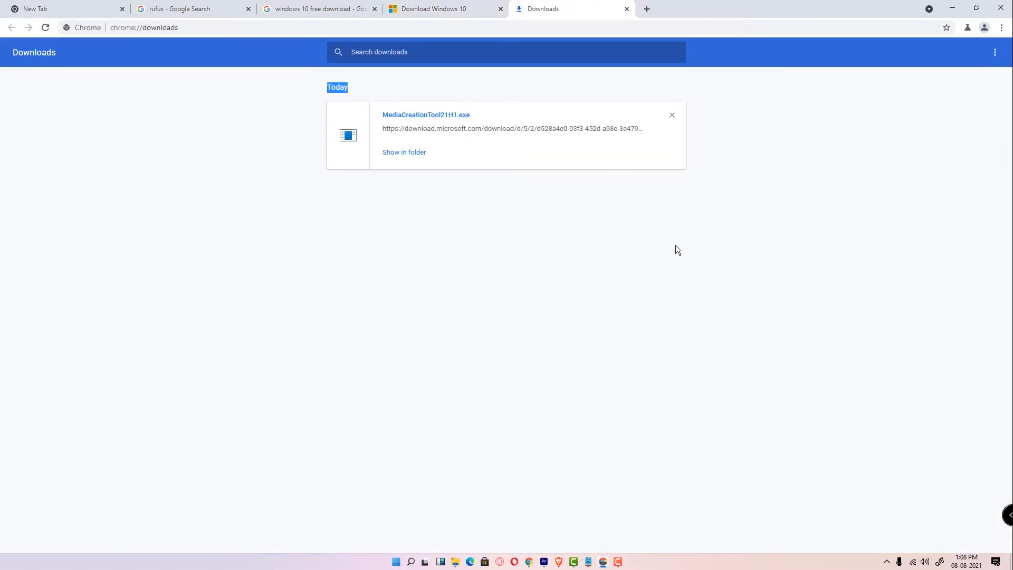
# Move MediaCreationTool21H1.exe from its download folder to the desktop and launch it
pyautogui.click(404, 152)
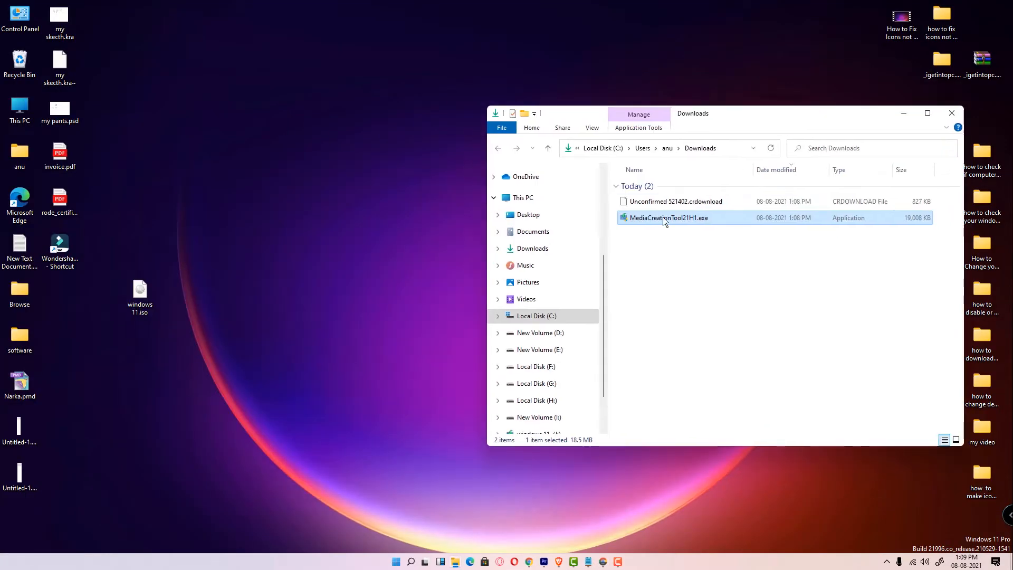
pyautogui.click(951, 113)
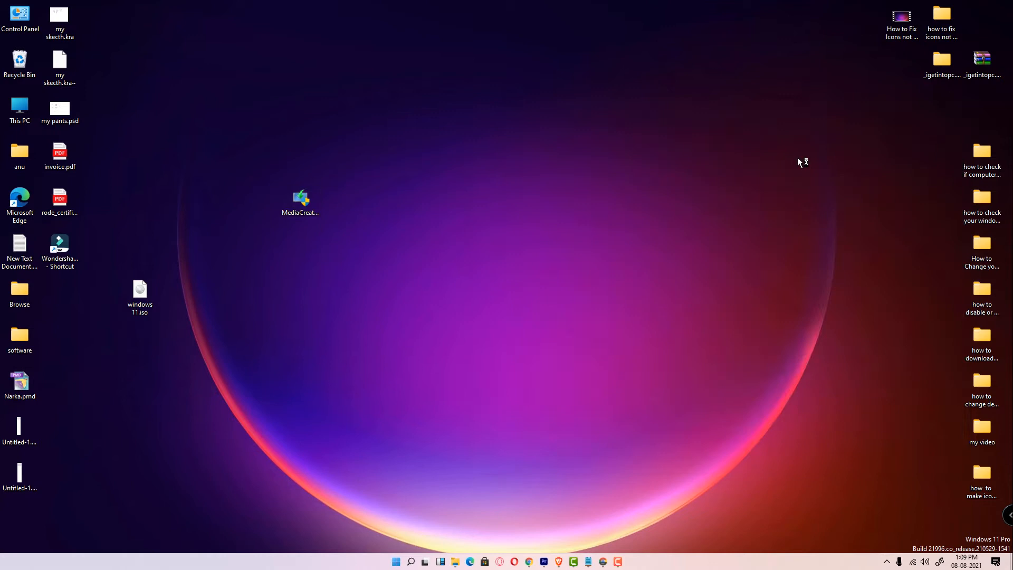
pyautogui.click(300, 210)
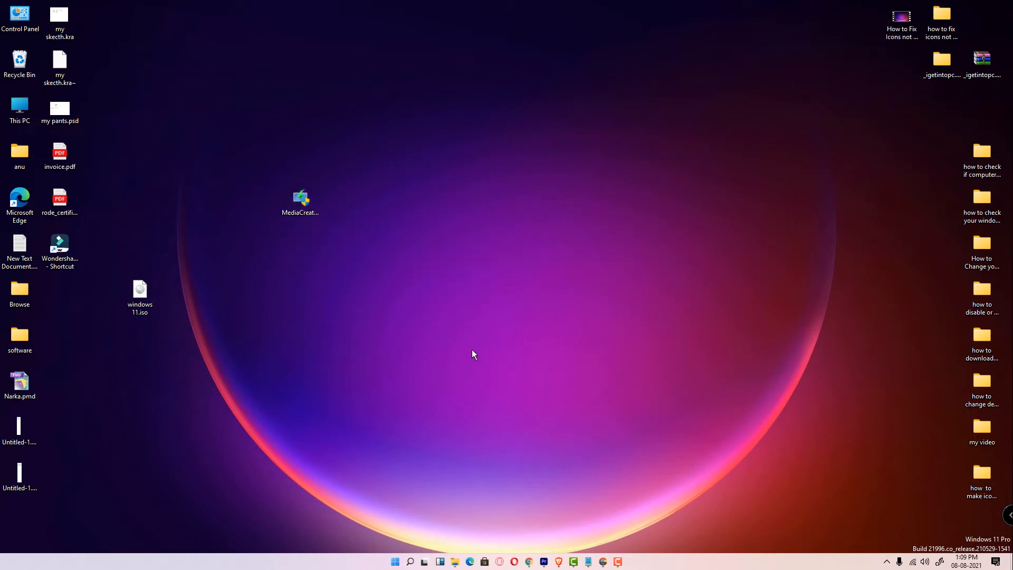
pyautogui.doubleClick(299, 199)
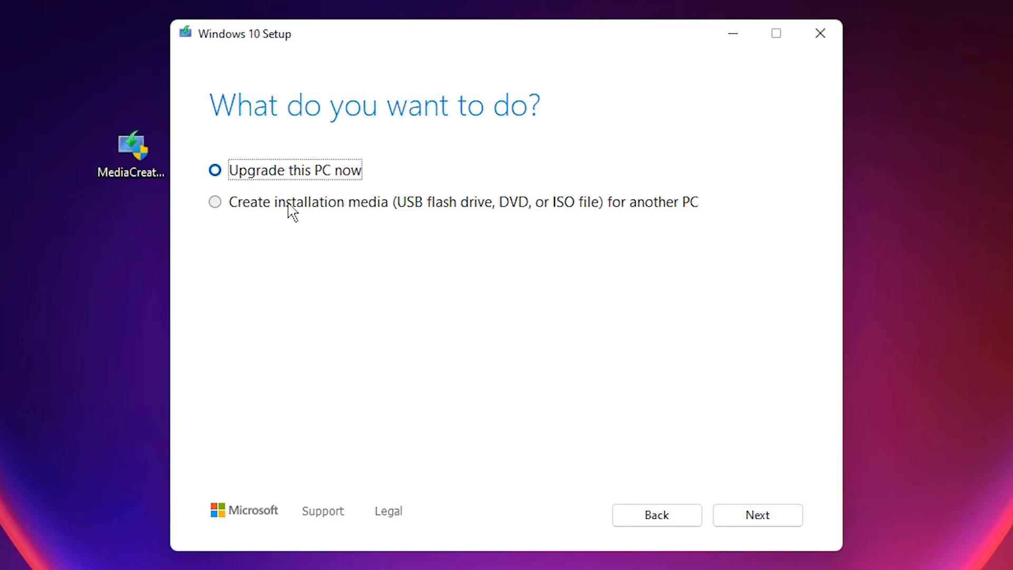
# Choose Create installation media, keep recommended English 64-bit options, and pick ISO file
pyautogui.click(215, 201)
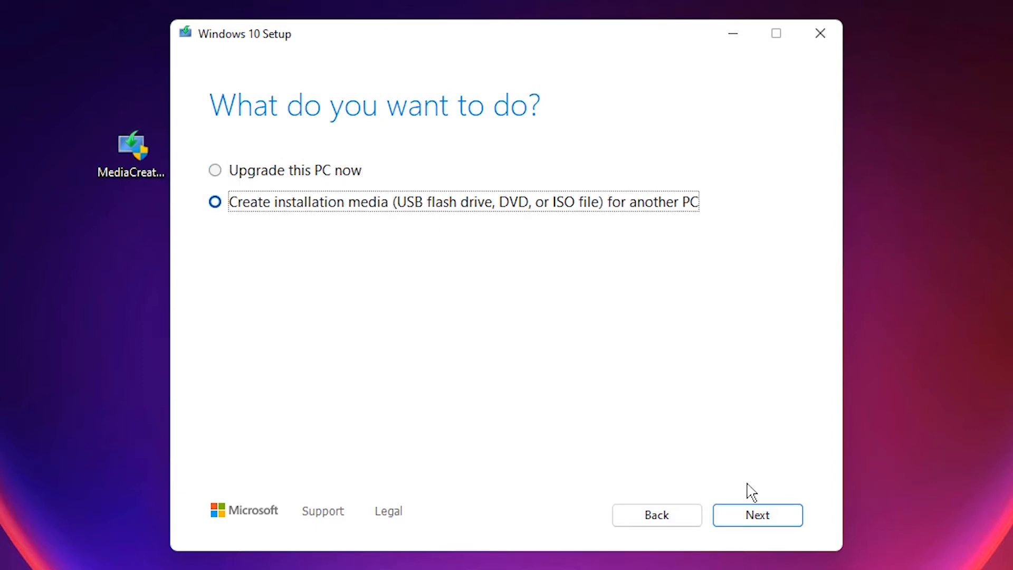
pyautogui.click(757, 516)
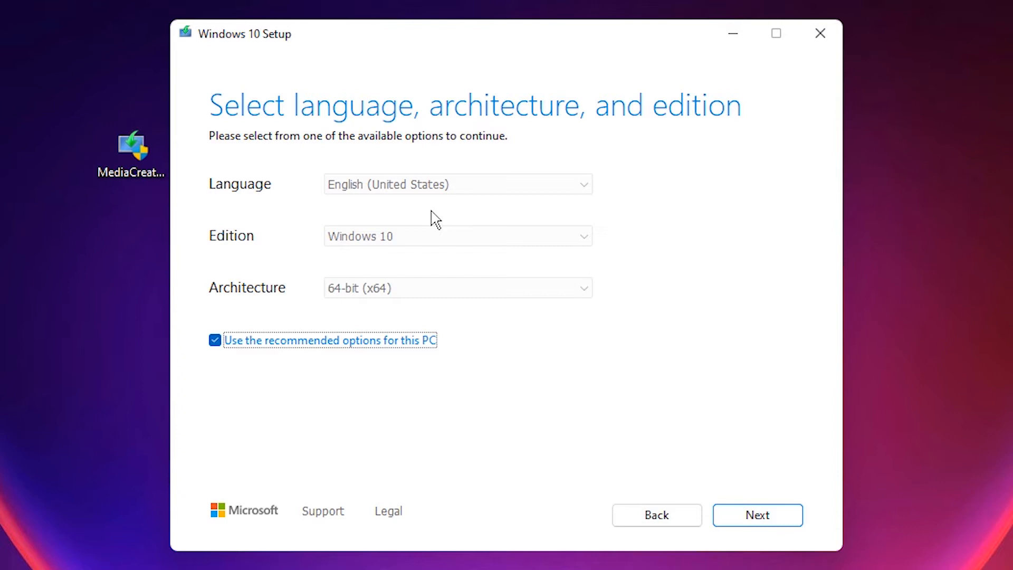
pyautogui.click(215, 340)
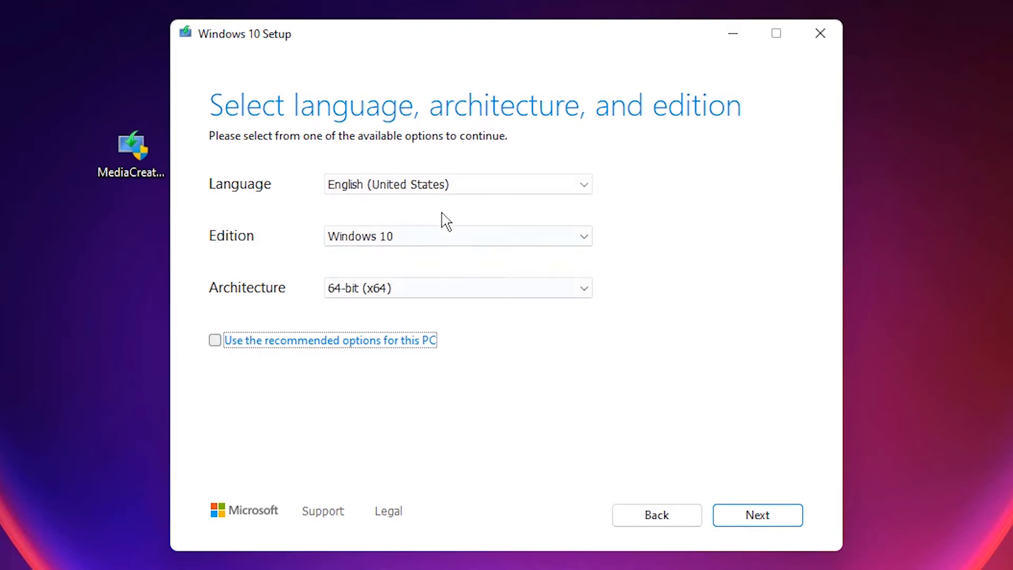
pyautogui.click(215, 340)
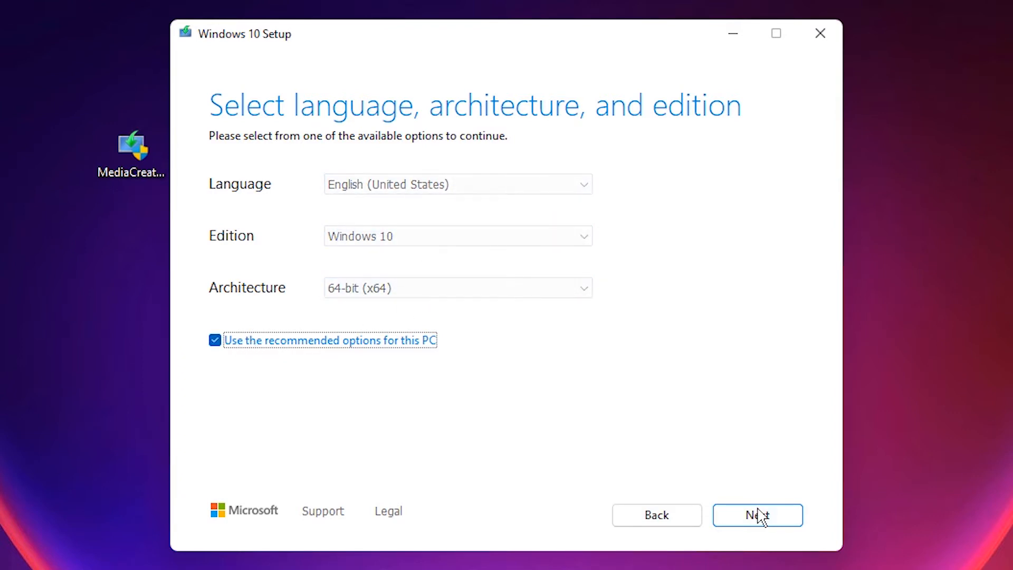
pyautogui.click(757, 515)
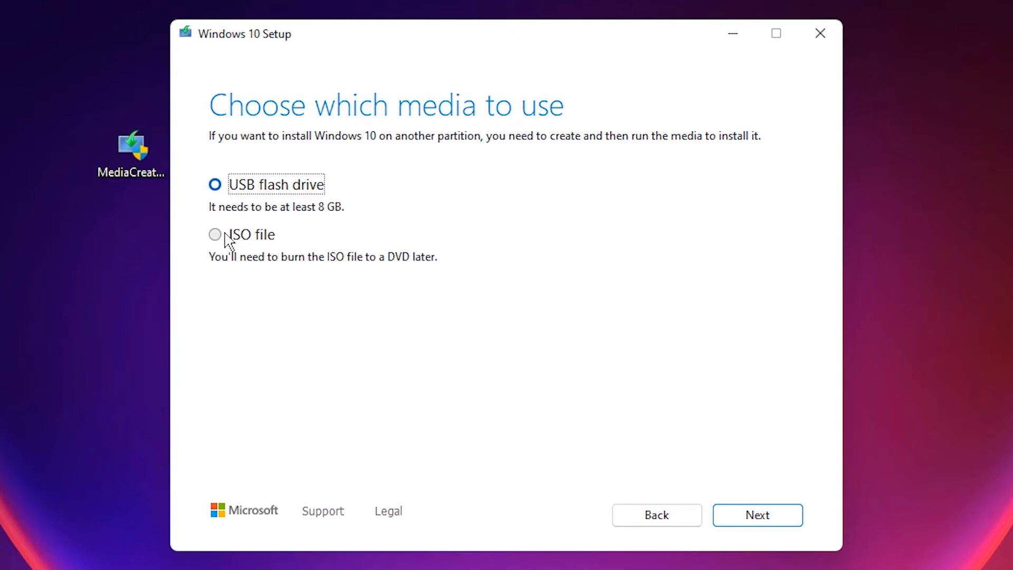
pyautogui.click(215, 233)
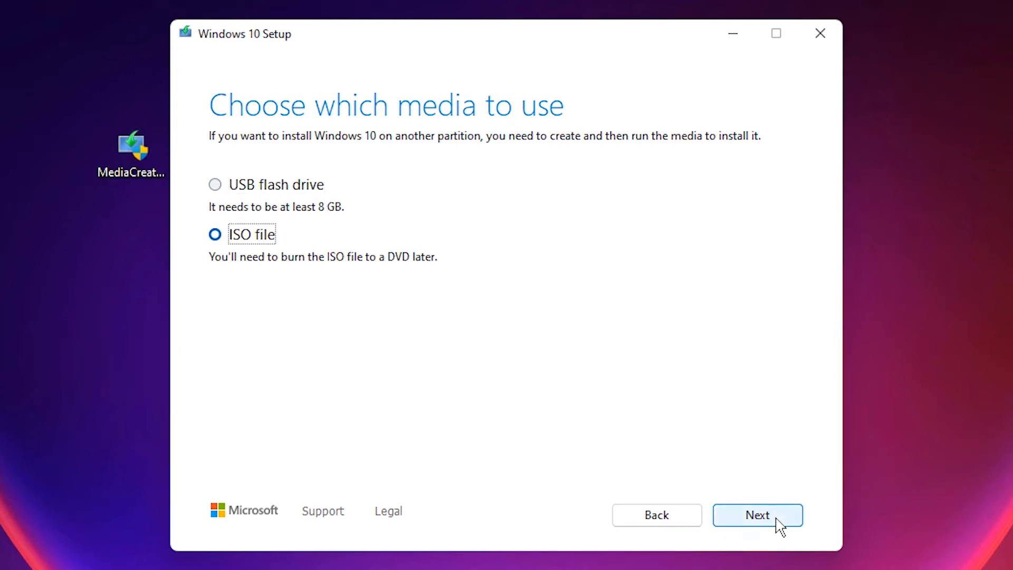
pyautogui.click(757, 515)
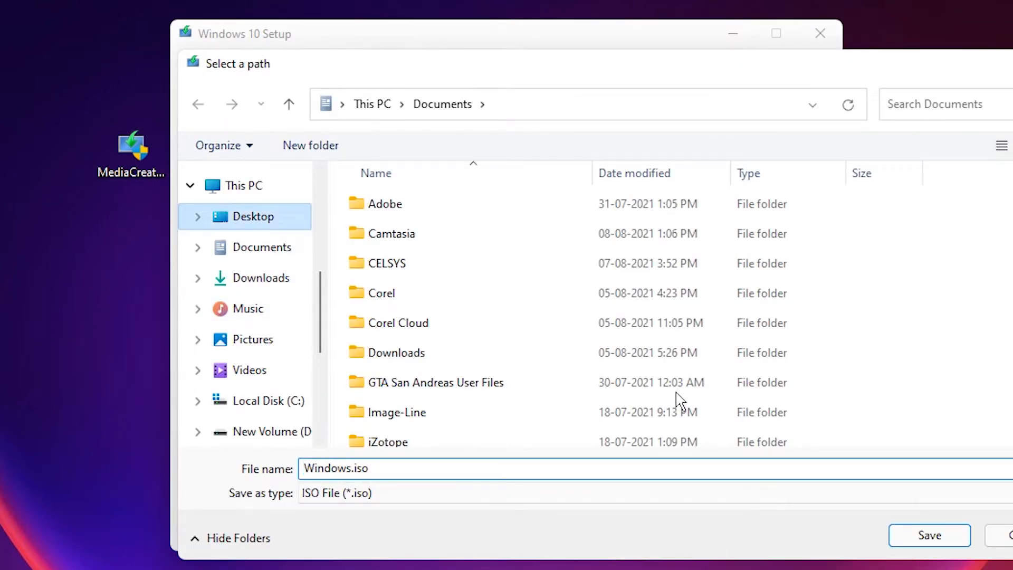
# Save Windows.iso to start the Windows 10 download, then quit setup and confirm
pyautogui.click(930, 535)
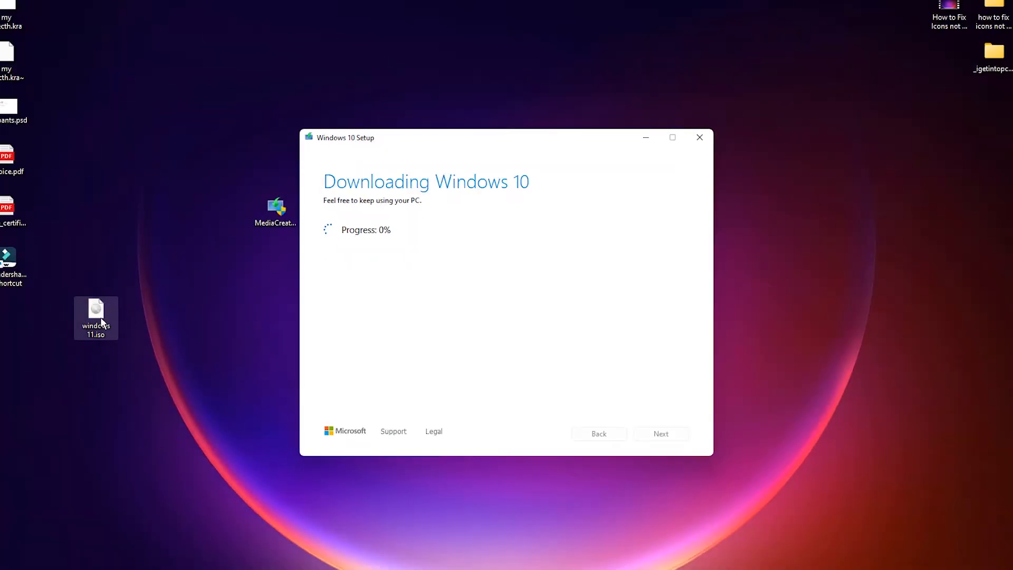
pyautogui.click(699, 137)
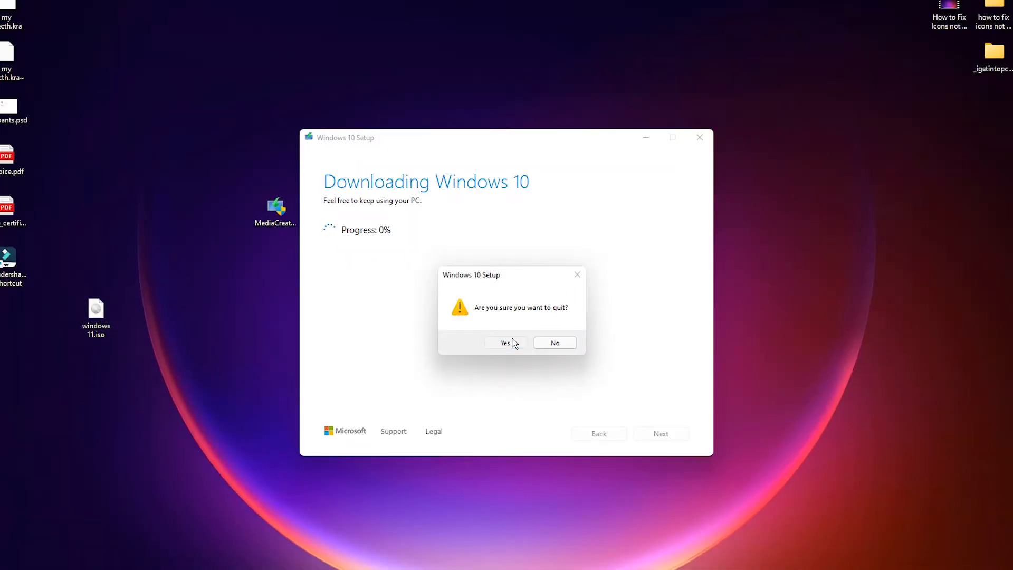
pyautogui.click(506, 343)
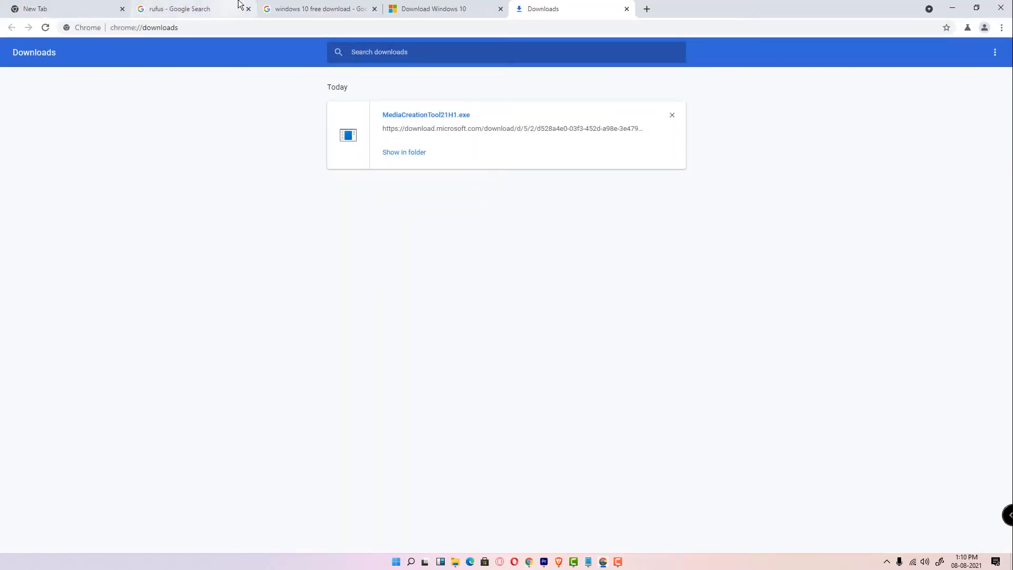
# Get Rufus 3.15 from rufus.ie and open the downloaded rufus-3.15.exe
pyautogui.click(179, 9)
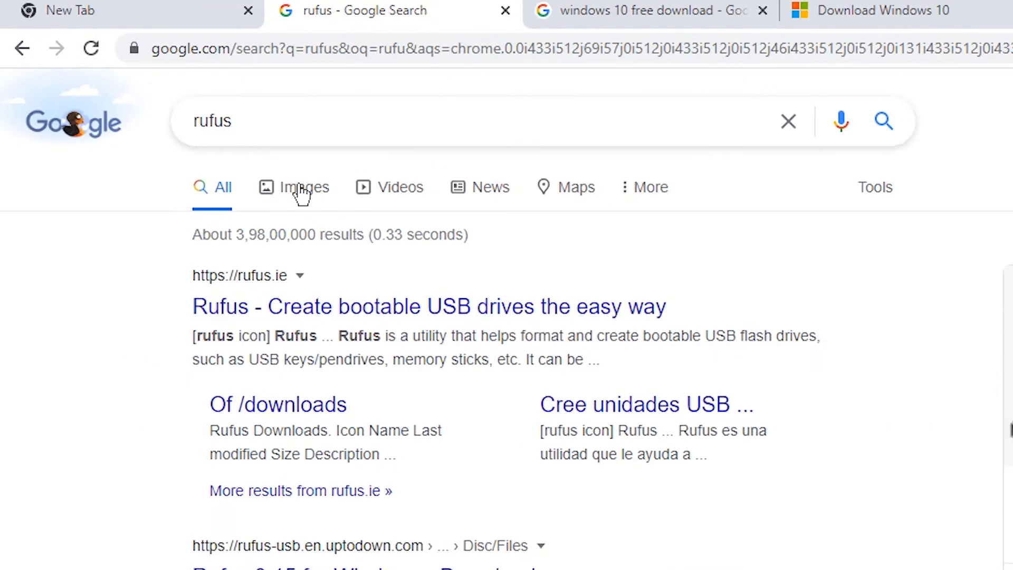
pyautogui.moveTo(395, 323)
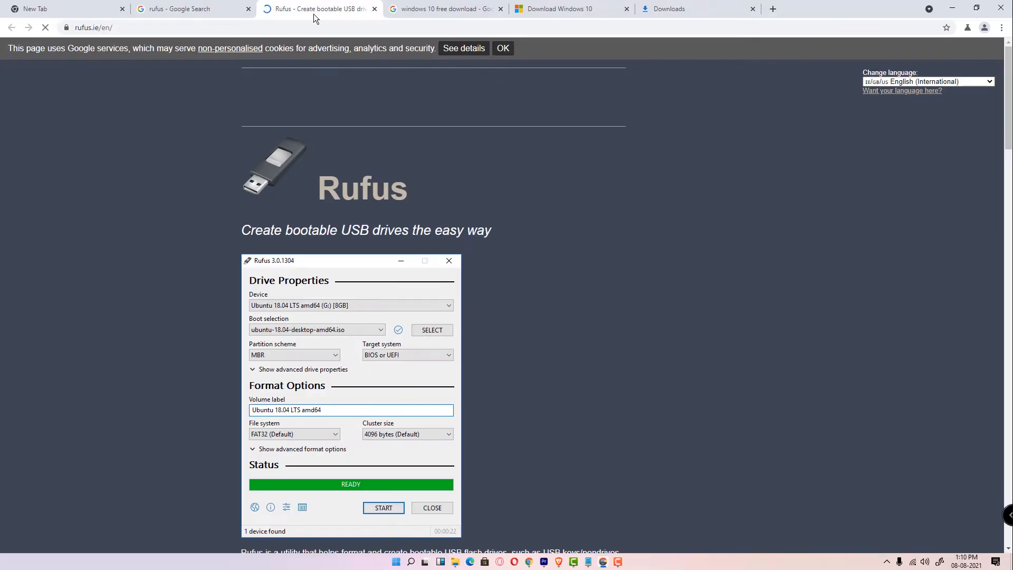
pyautogui.scroll(-3)
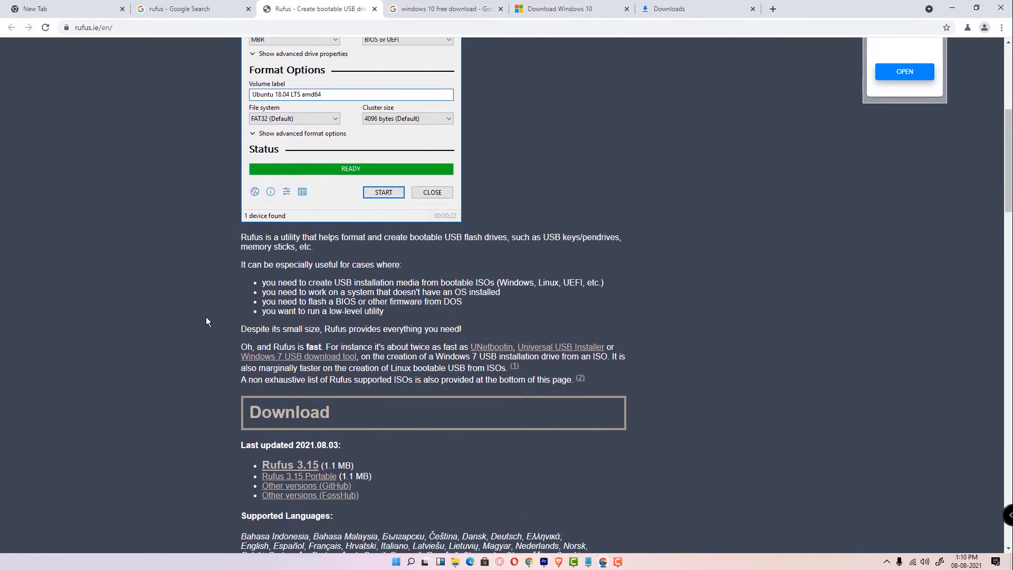
pyautogui.scroll(-3)
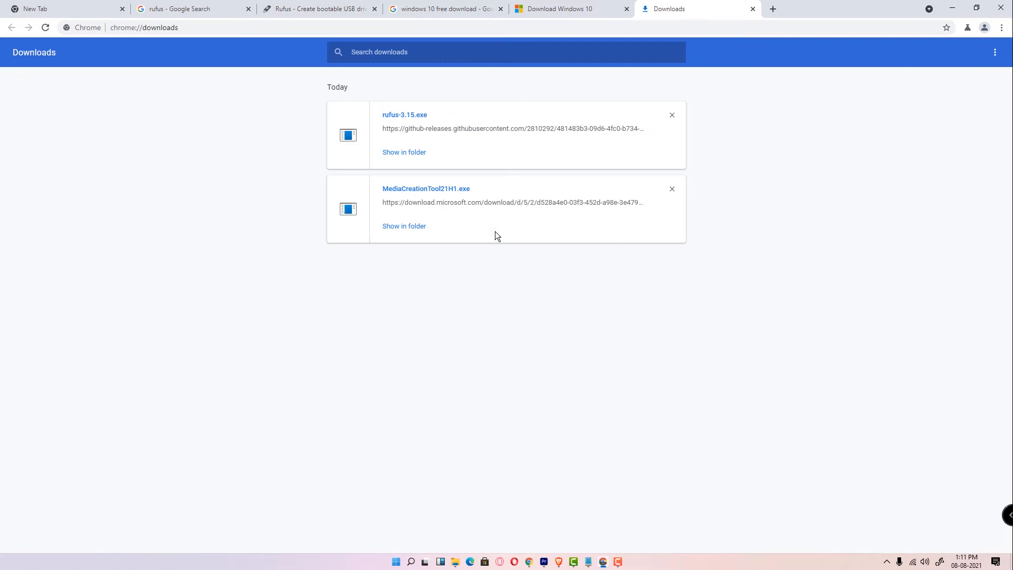
pyautogui.click(403, 152)
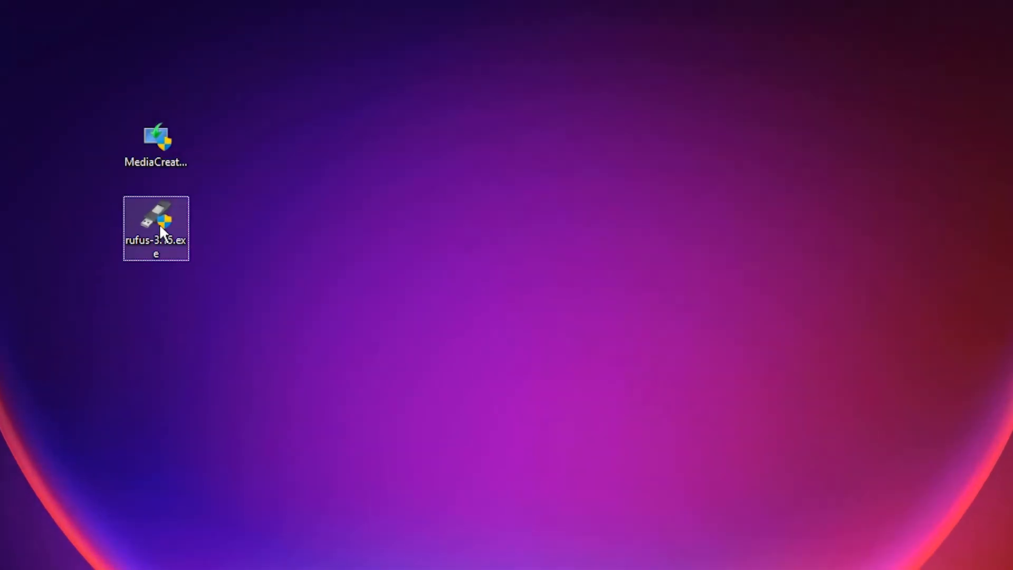
# Load windows 11.iso in Rufus, set MBR partitioning for the 16 GB USB, and start
pyautogui.doubleClick(155, 228)
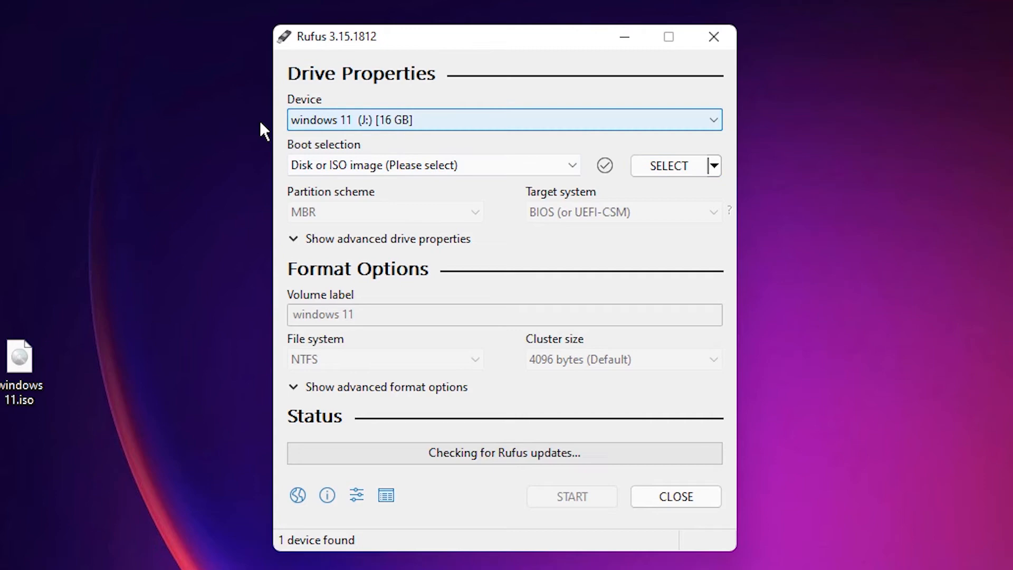
pyautogui.click(668, 166)
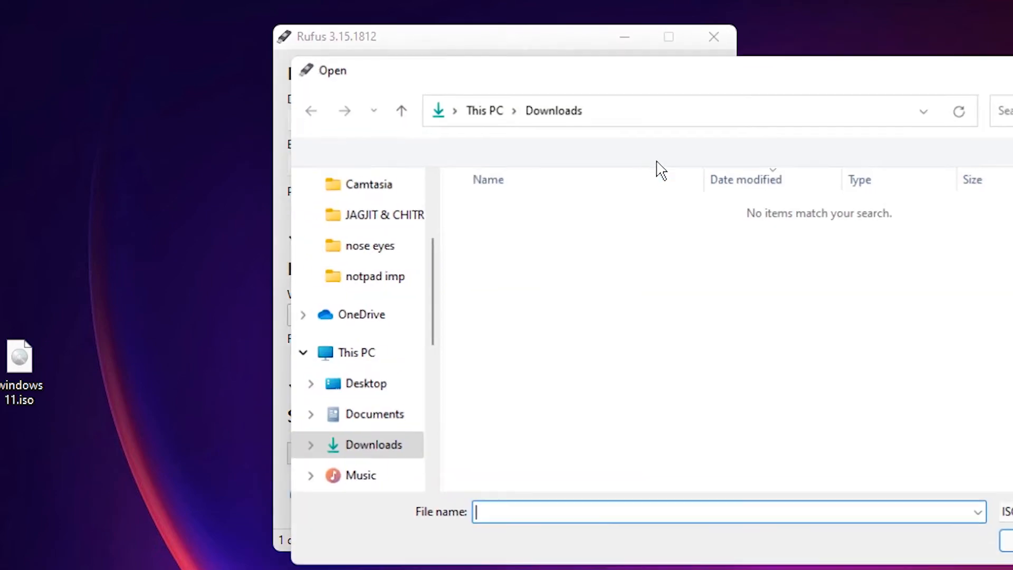
pyautogui.click(359, 260)
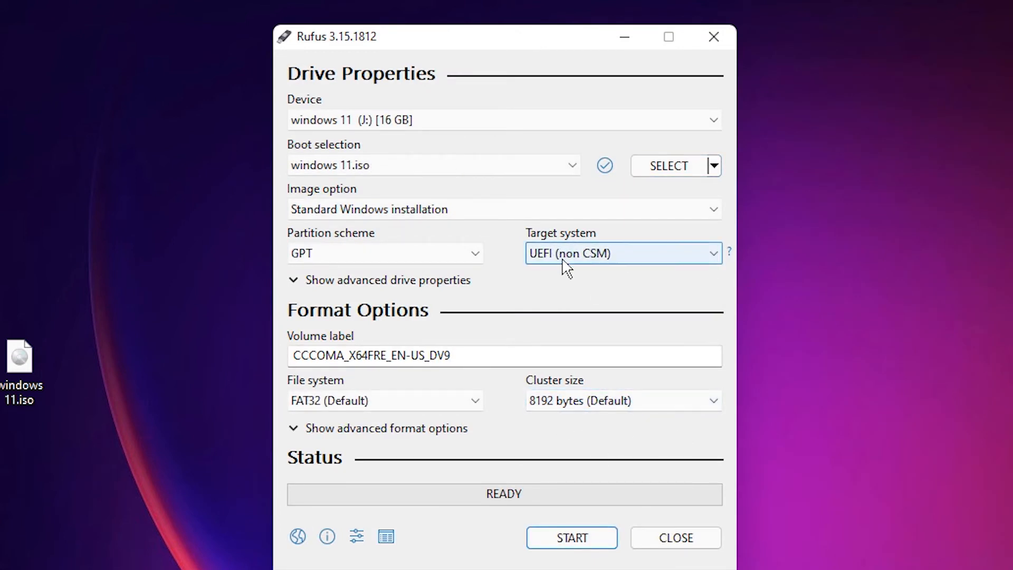
pyautogui.click(385, 253)
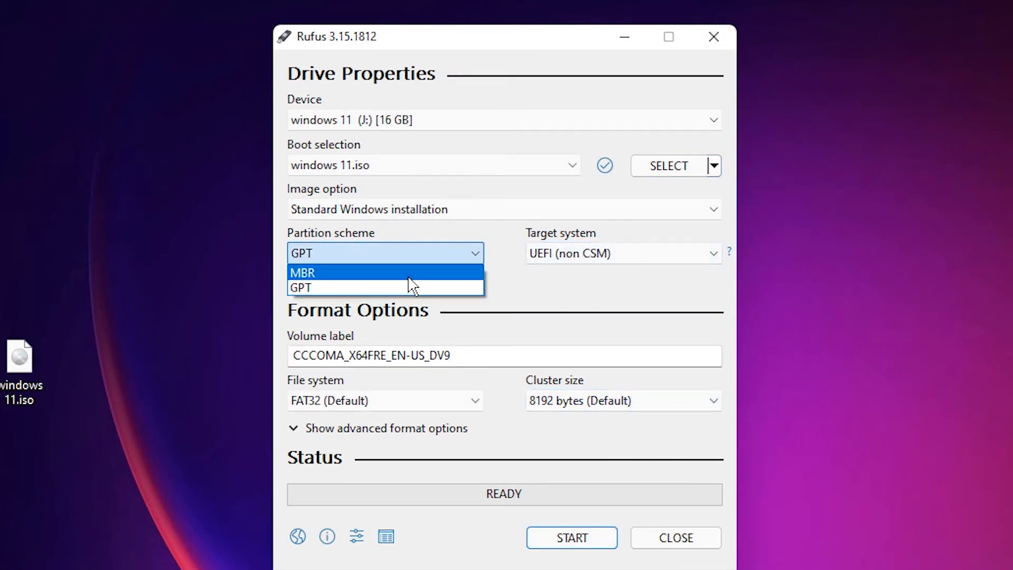
pyautogui.click(301, 273)
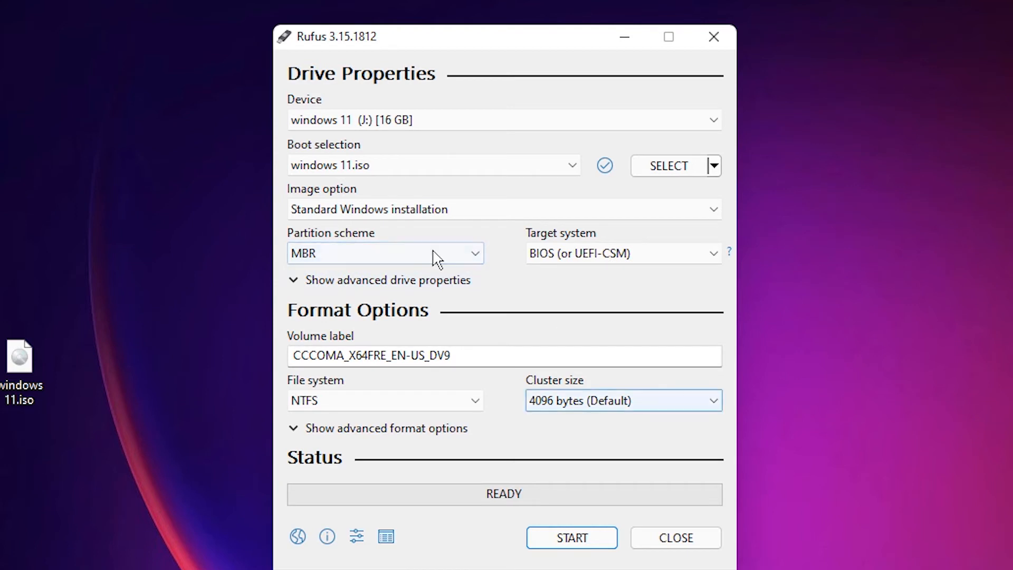
pyautogui.click(384, 252)
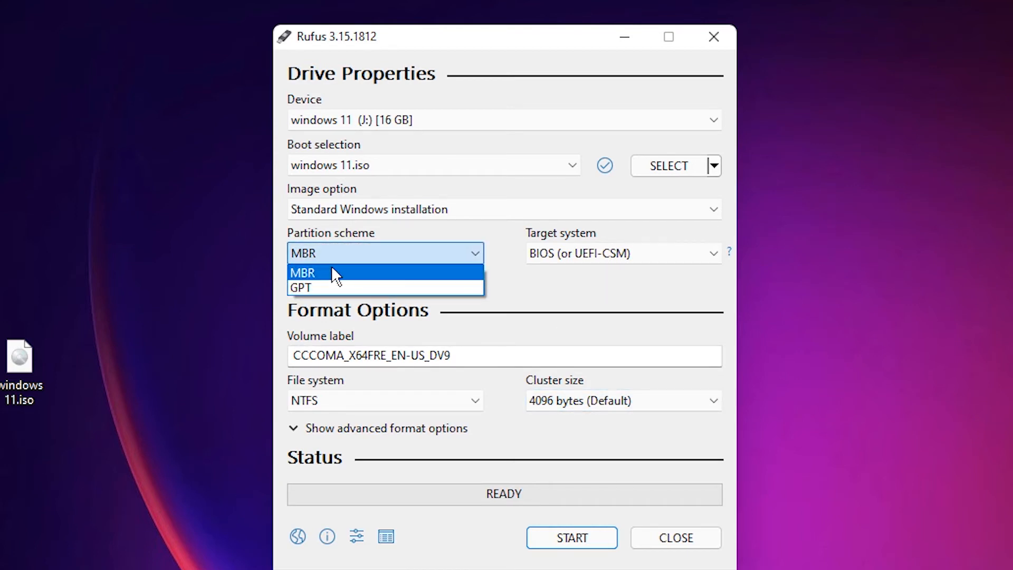
pyautogui.moveTo(333, 278)
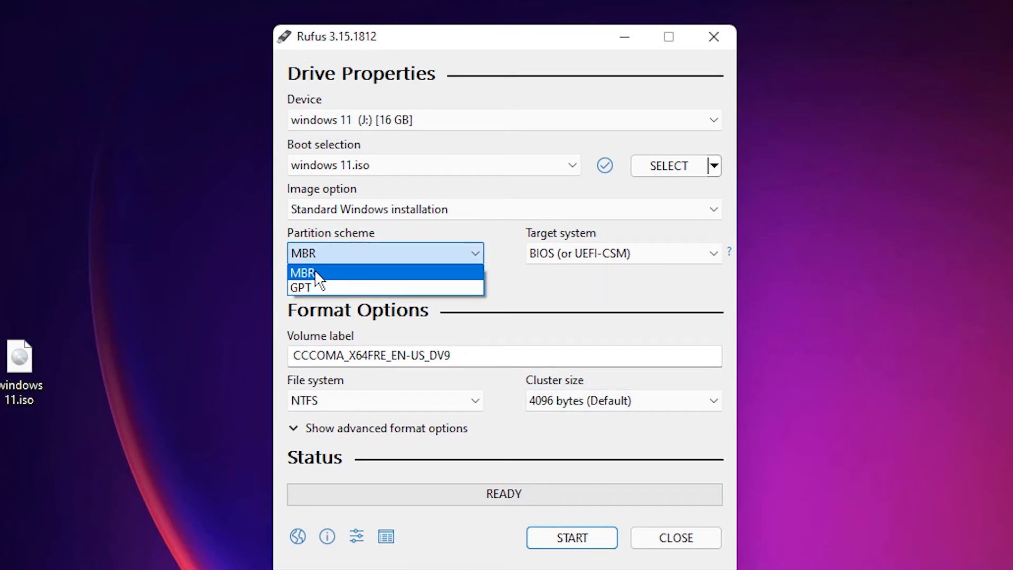
pyautogui.click(307, 273)
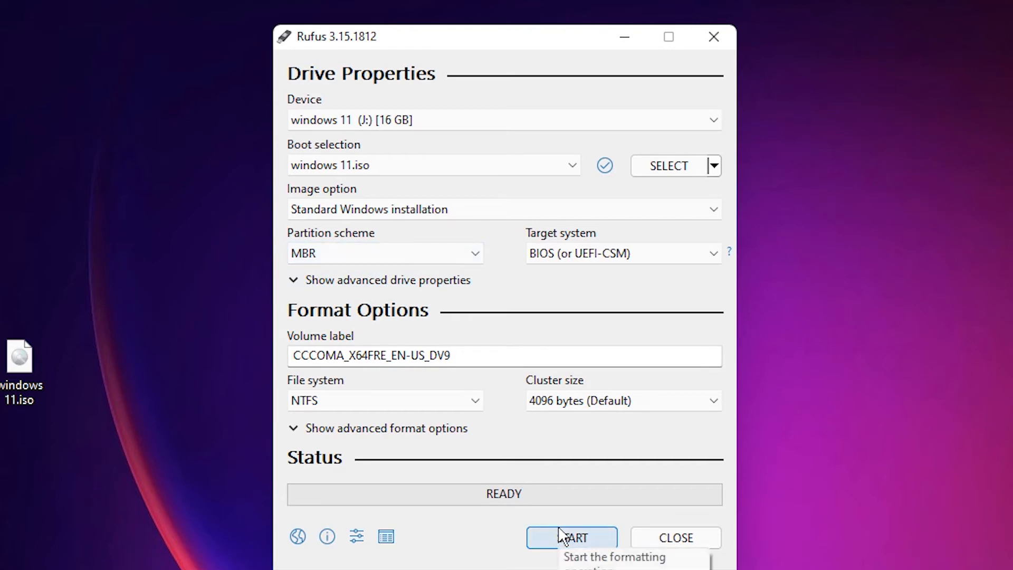
pyautogui.click(571, 537)
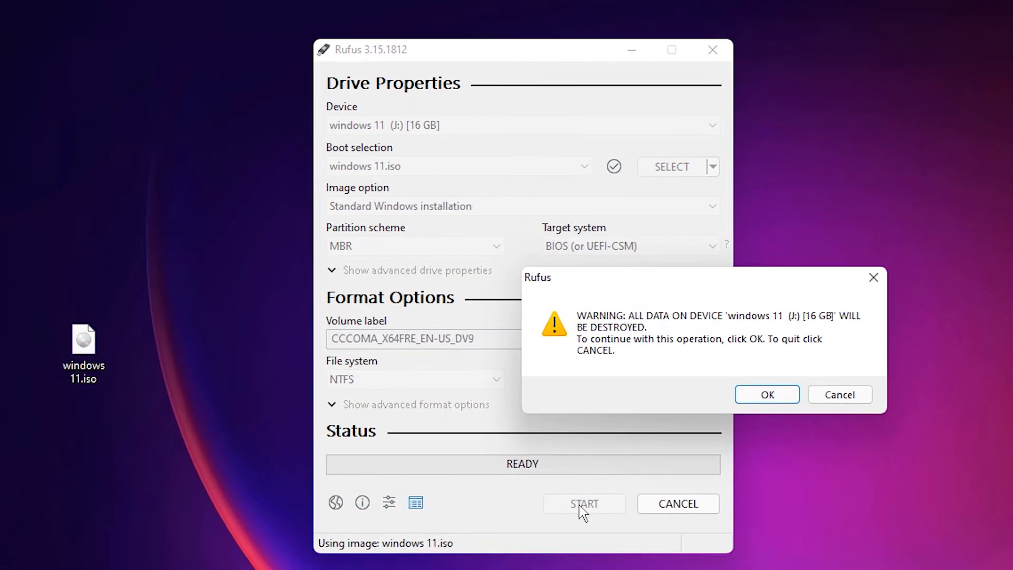
# Accept the data-destruction warning, let the Windows 11 write finish, and close Rufus
pyautogui.click(767, 395)
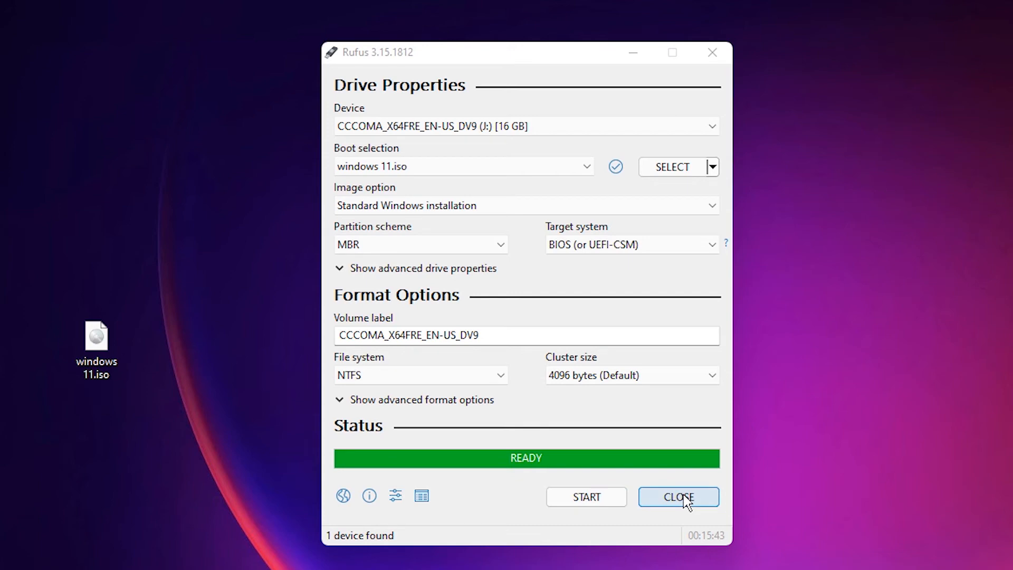
pyautogui.click(679, 497)
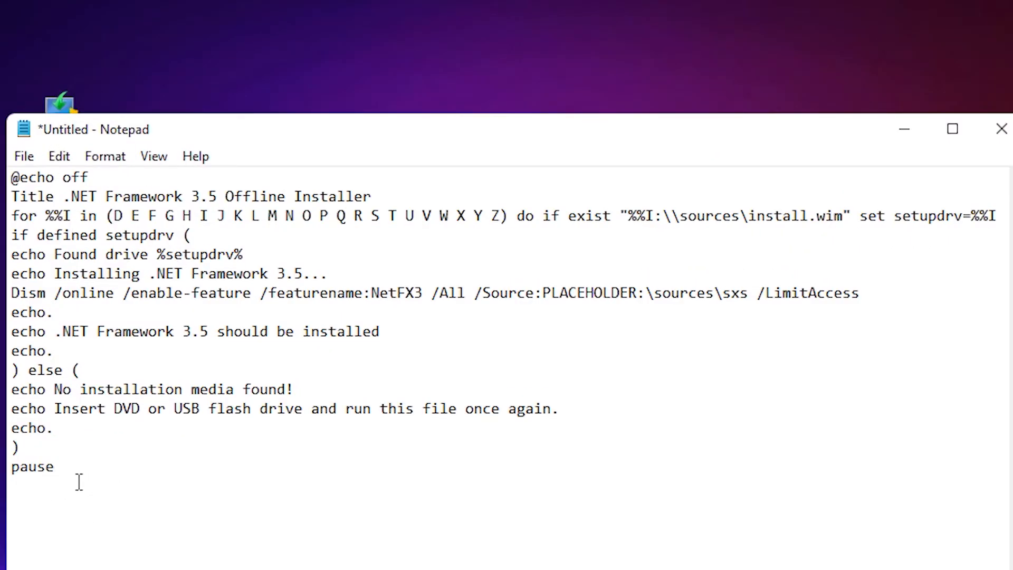
# Save the script to the Desktop as netfx.cmd, replacing the existing file, and close Notepad
pyautogui.press('ctrl+a')
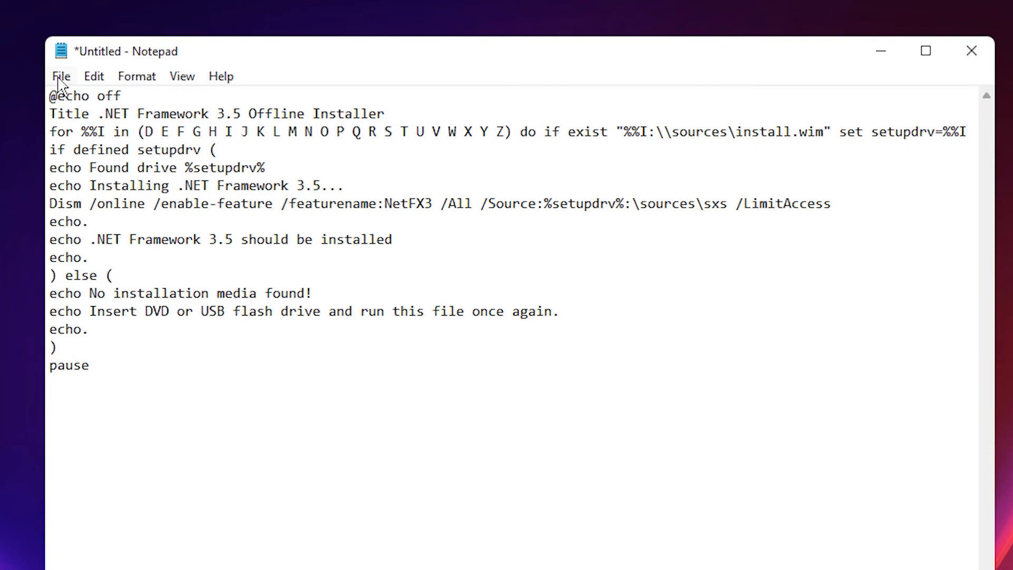
pyautogui.click(61, 75)
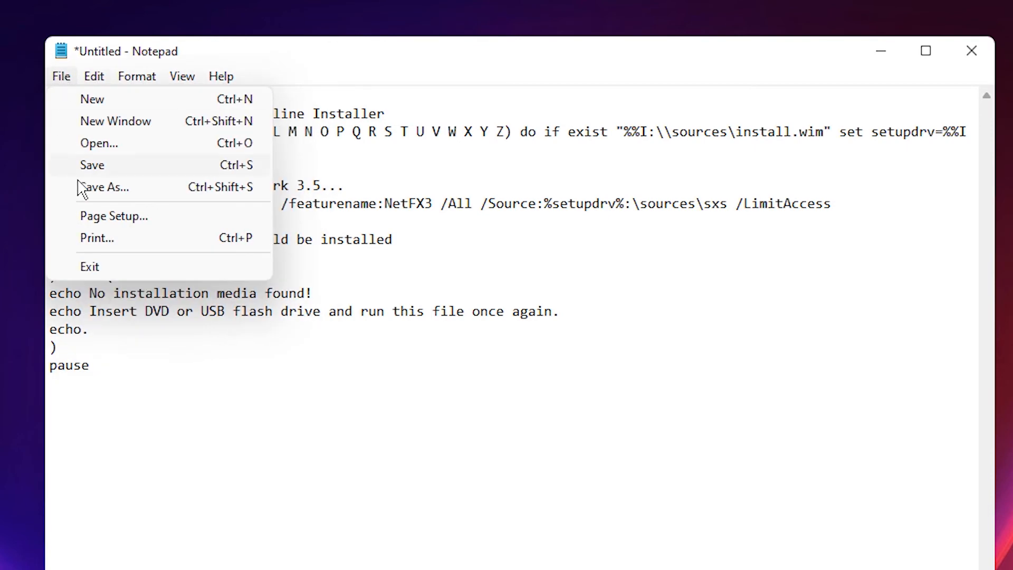
pyautogui.click(104, 187)
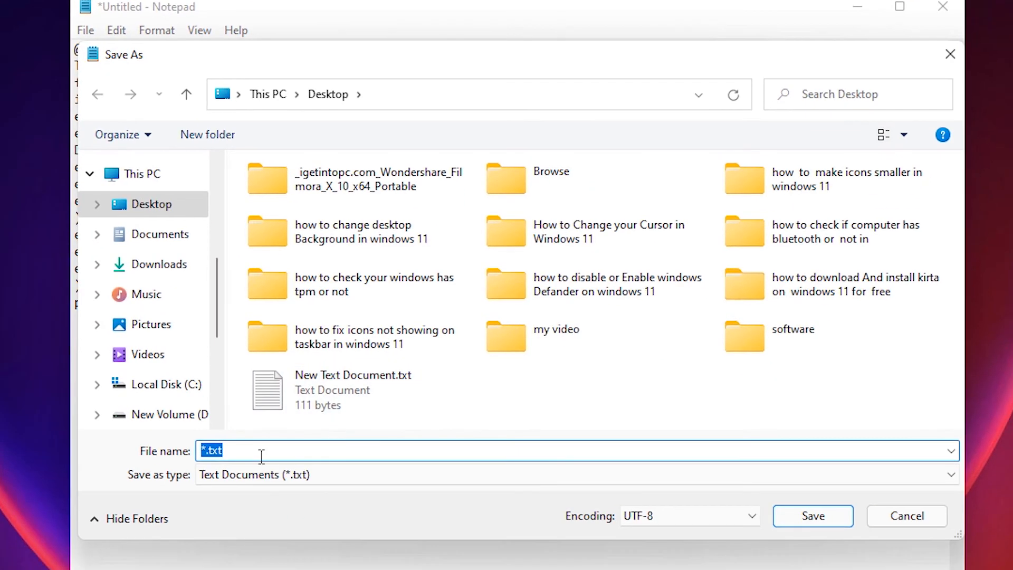
pyautogui.write('netfx.cmd')
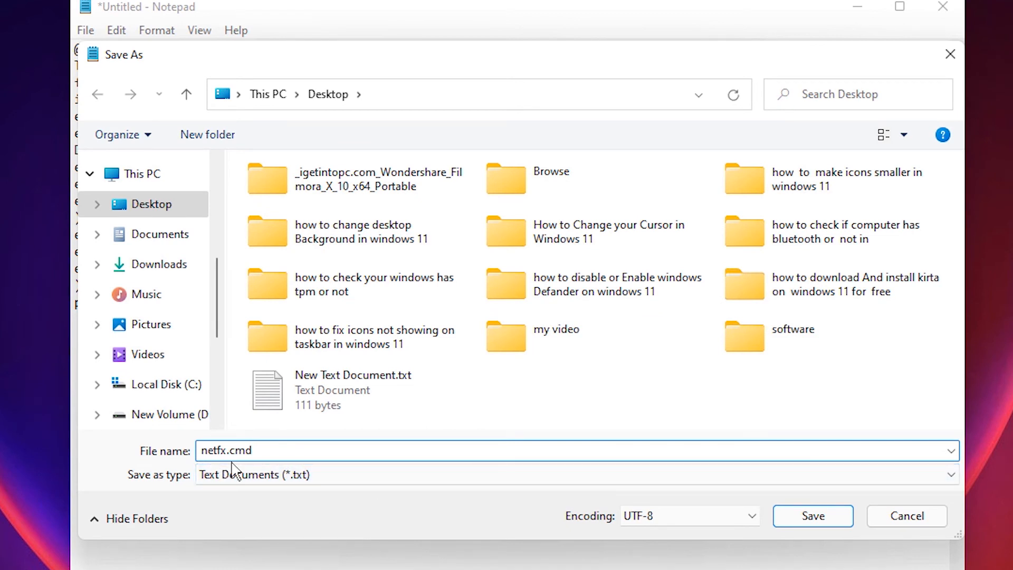
pyautogui.click(251, 450)
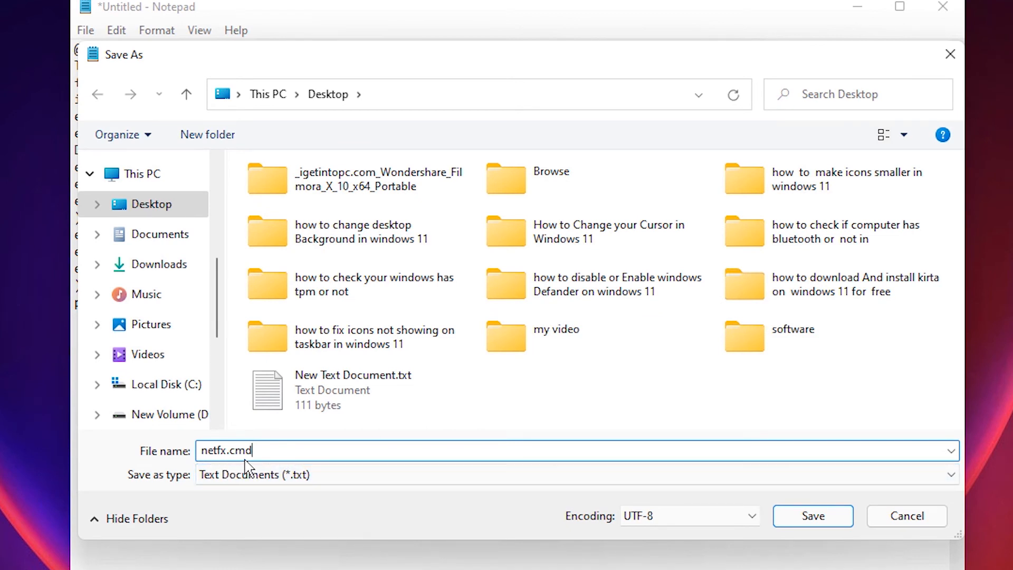
pyautogui.click(813, 516)
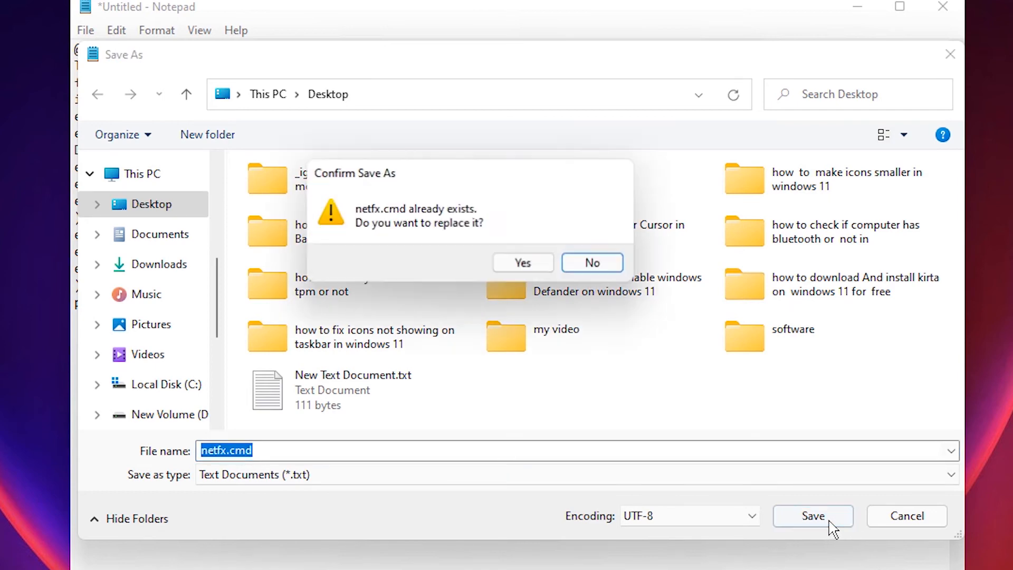
pyautogui.click(522, 262)
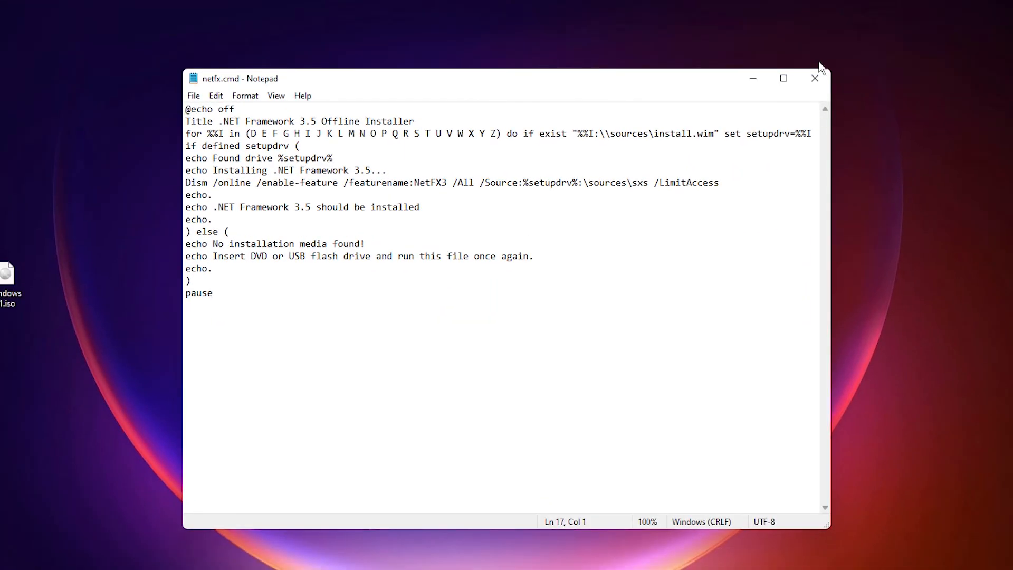
pyautogui.click(815, 78)
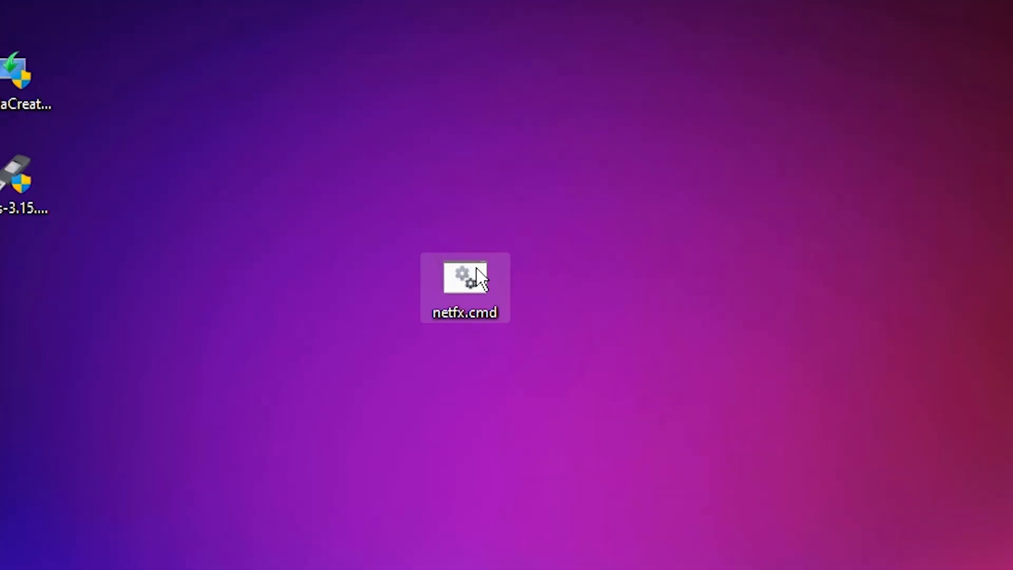
# Bring up the context menu for netfx.cmd to get its run options
pyautogui.rightClick(464, 278)
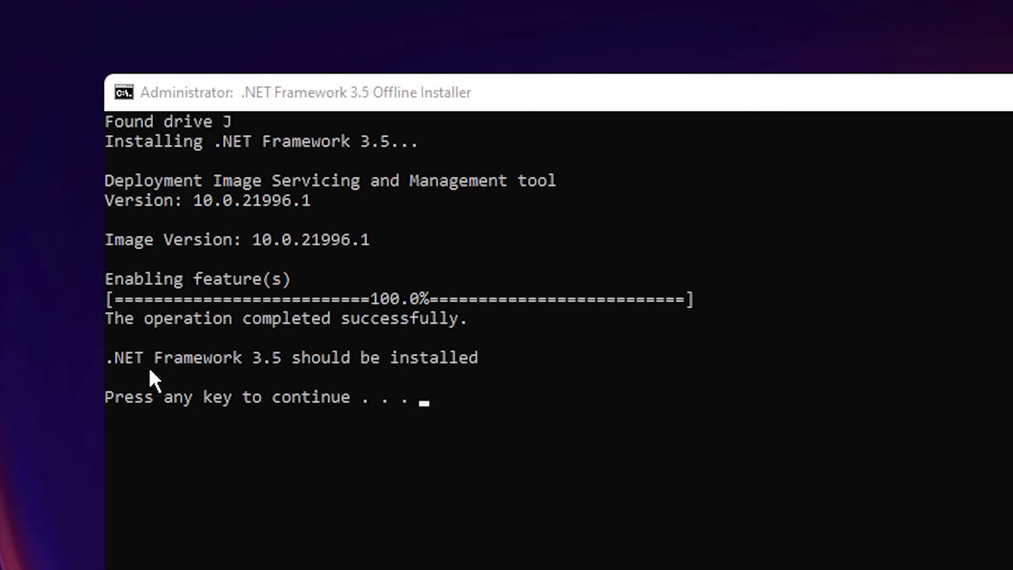
pyautogui.moveTo(278, 380)
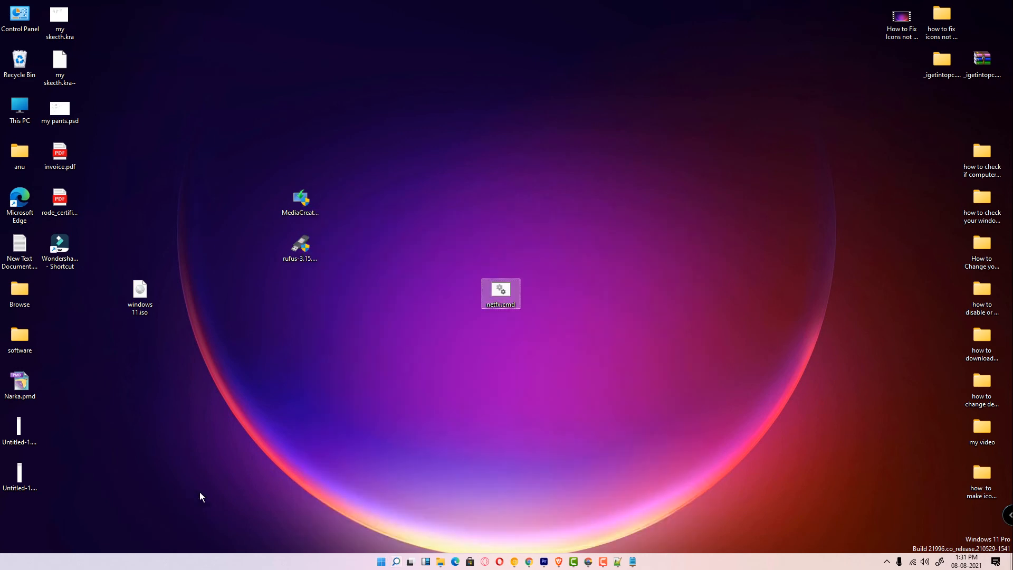
pyautogui.moveTo(381, 562)
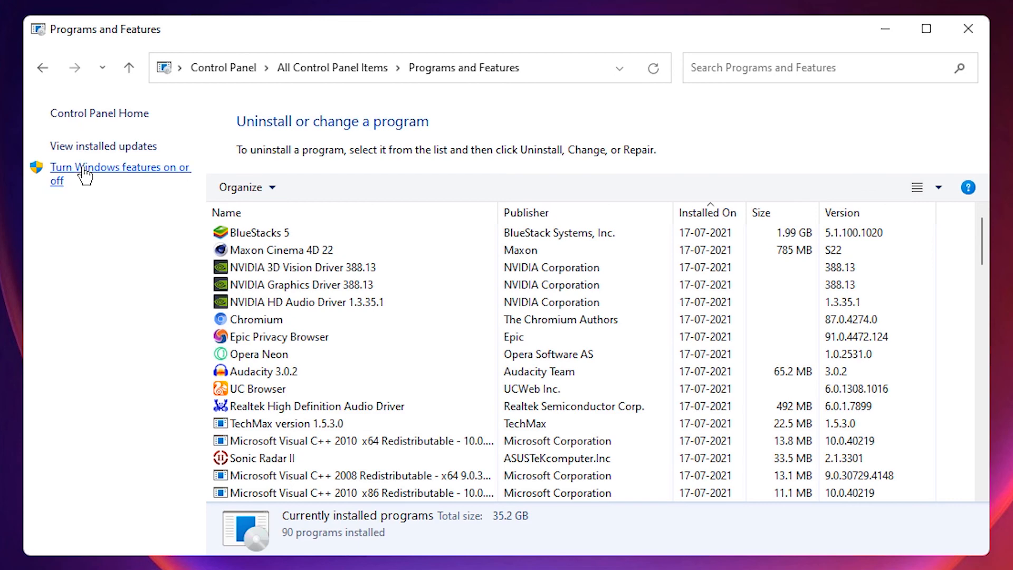
pyautogui.moveTo(140, 179)
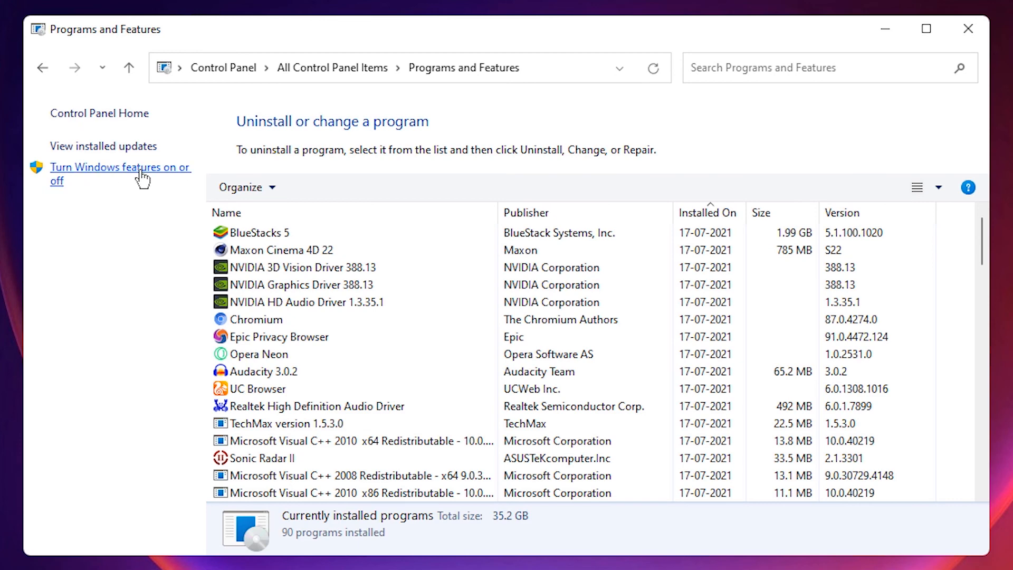
# Check that .NET Framework 3.5 is enabled in Windows Features, then close the list
pyautogui.click(120, 167)
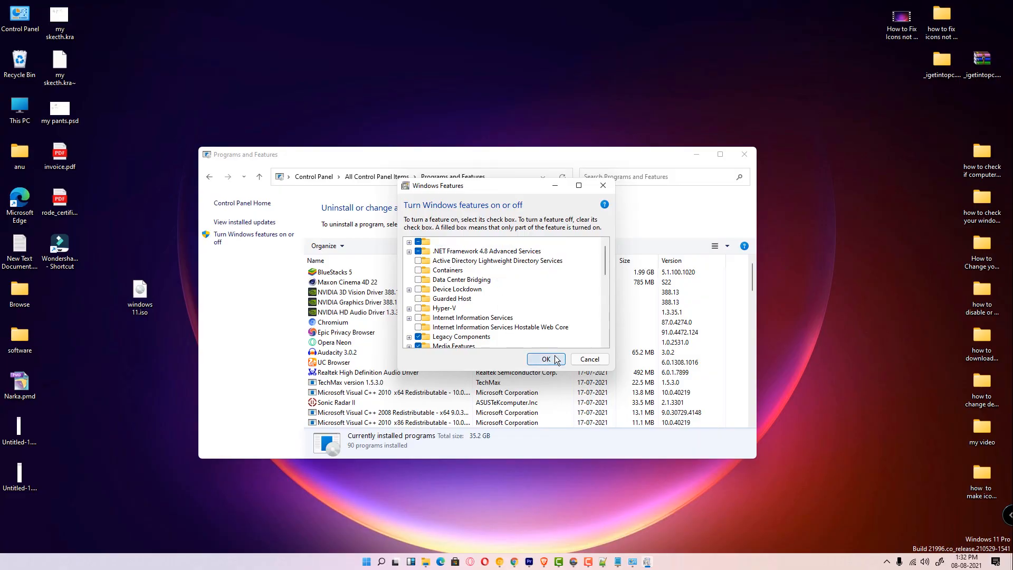
pyautogui.click(545, 359)
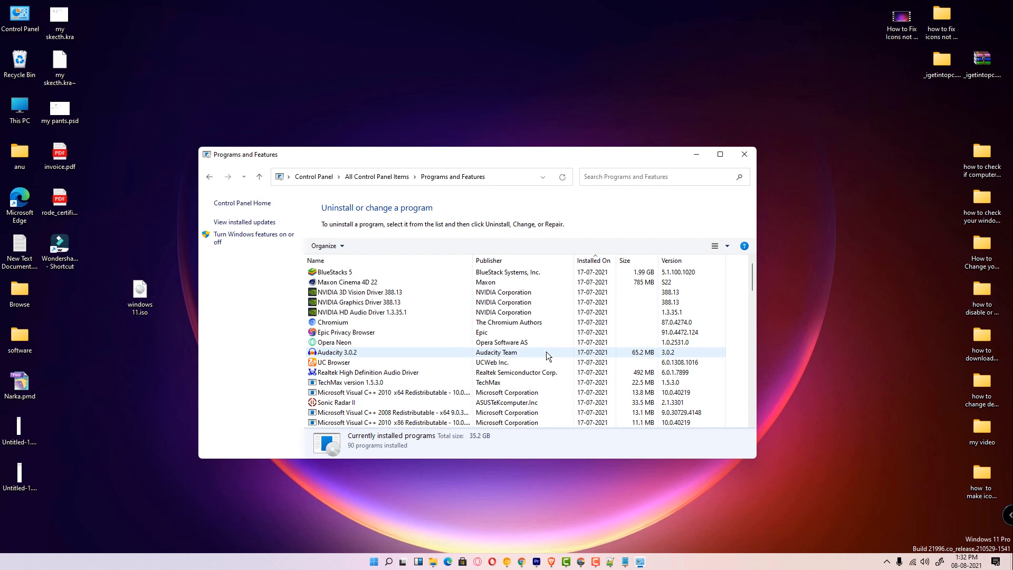